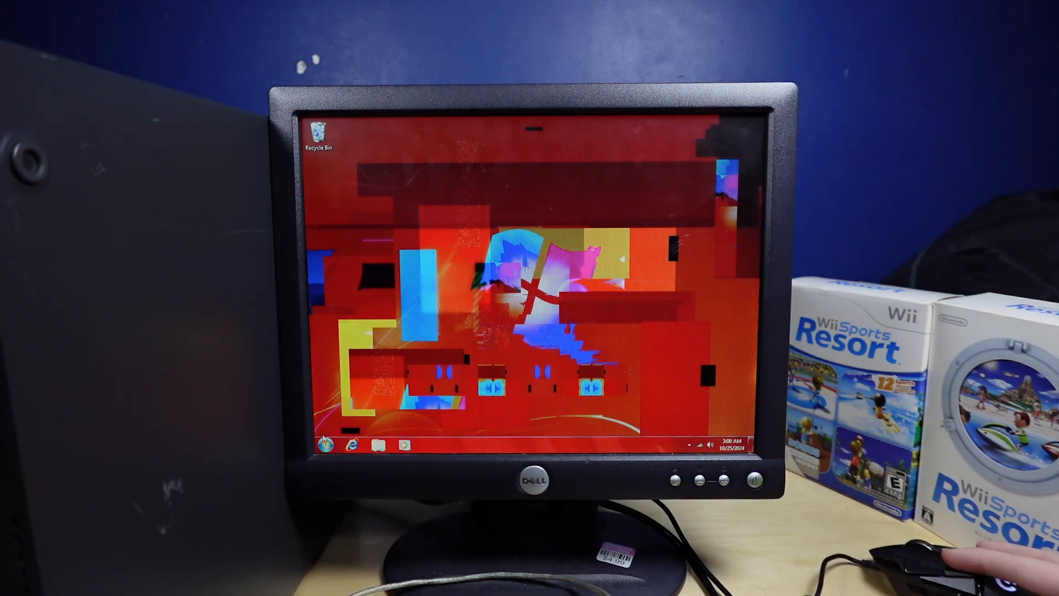
# Open the Start menu from the taskbar over the glitched red desktop.
pyautogui.click(327, 445)
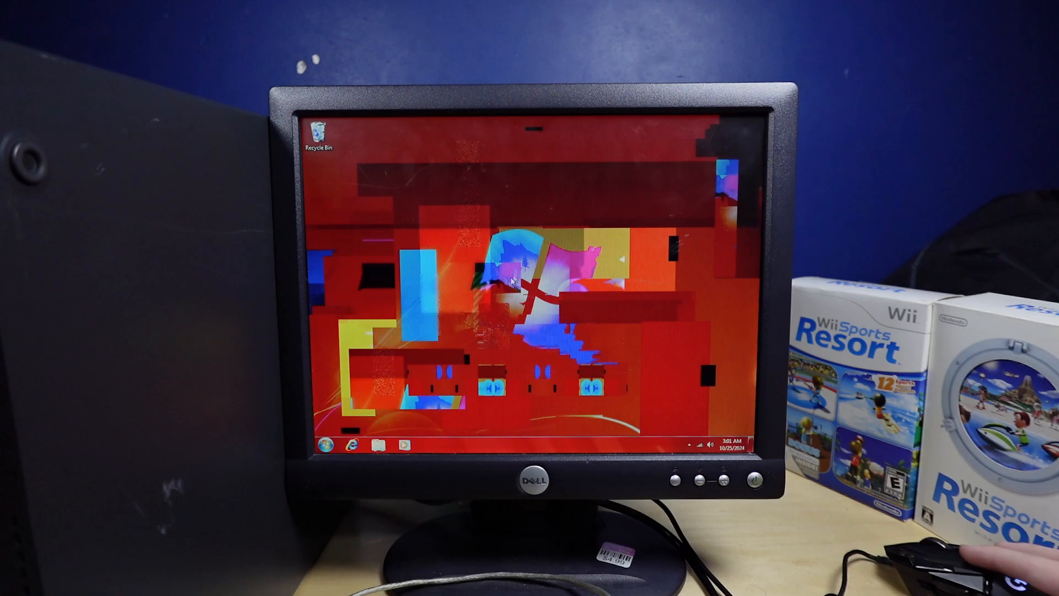
pyautogui.click(382, 445)
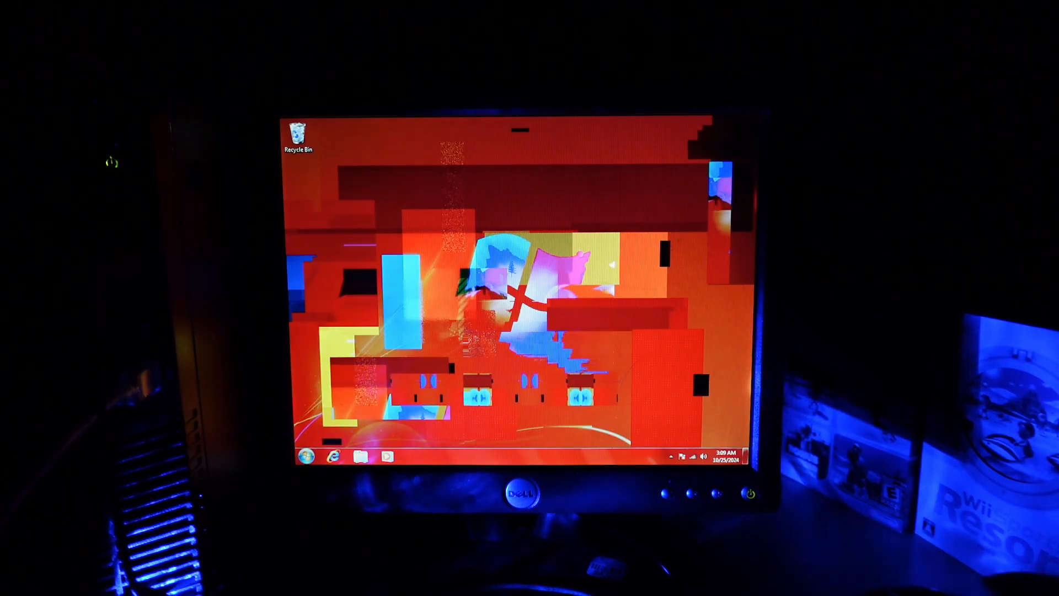
pyautogui.click(312, 456)
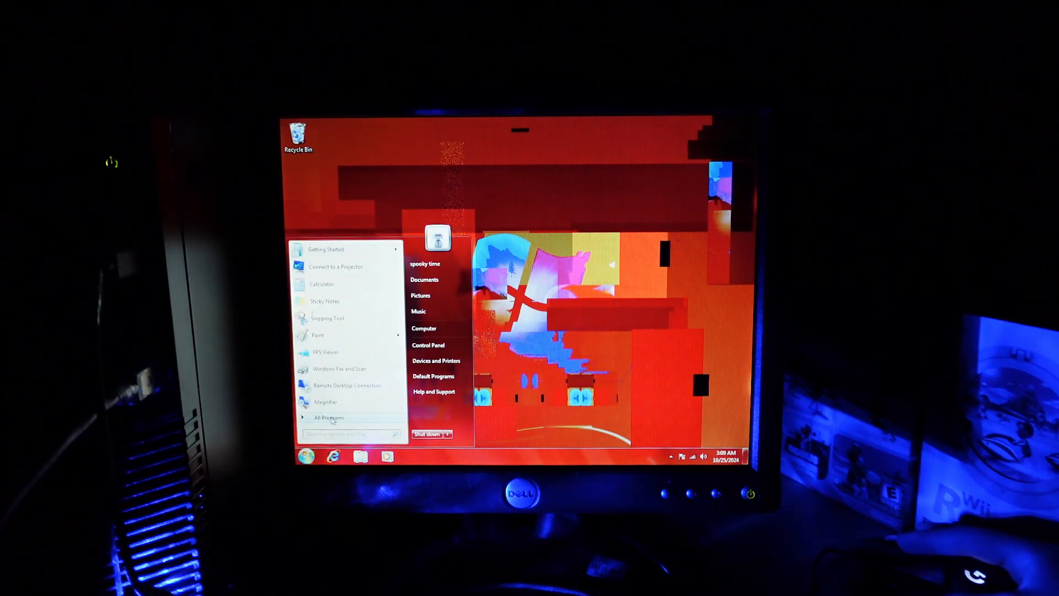
# Launch I SPY Spooky Mansion Deluxe from All Programs and match the P tile with the pencil.
pyautogui.click(327, 417)
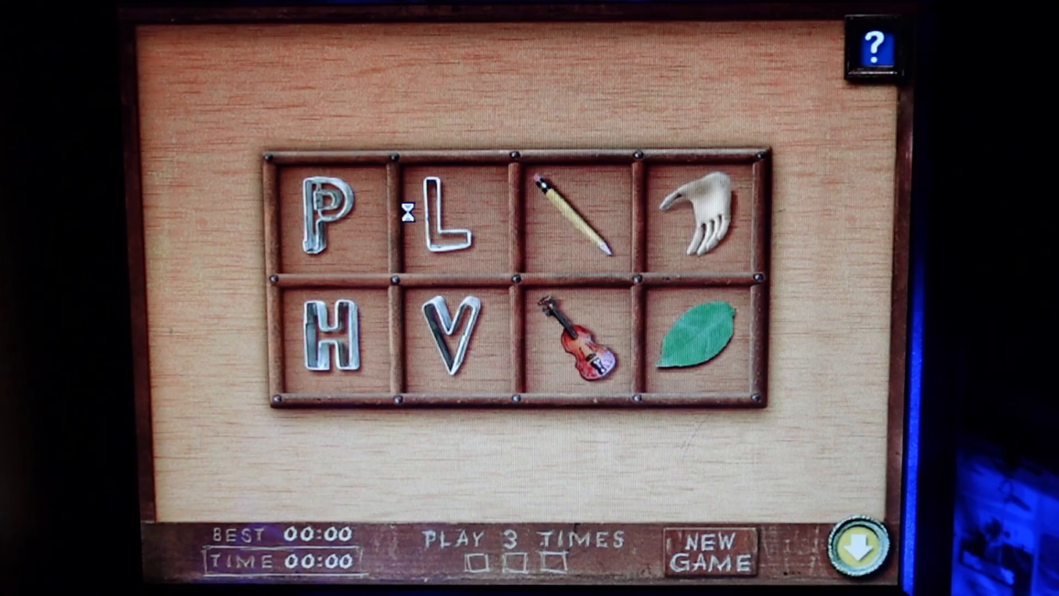
pyautogui.click(328, 216)
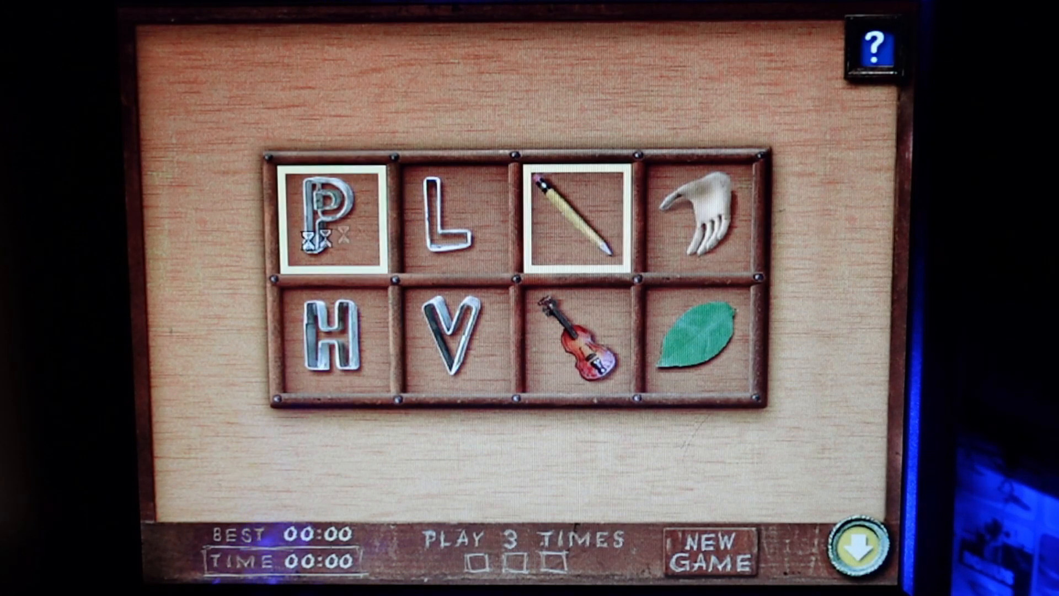
pyautogui.click(452, 344)
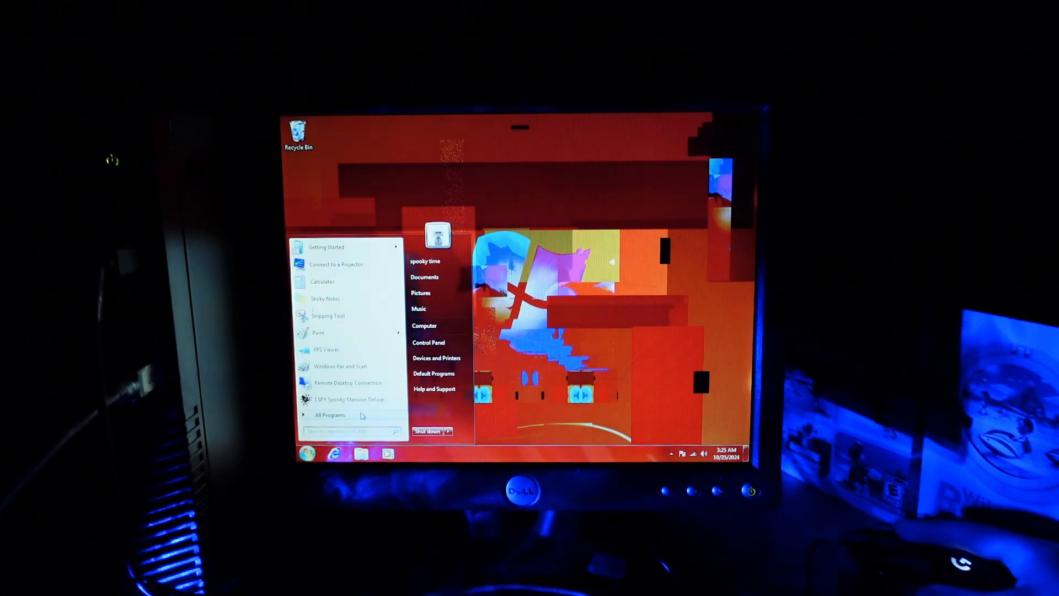
# Launch 3D Pinball Space Cadet from All Programs and view the glitched table.
pyautogui.click(329, 414)
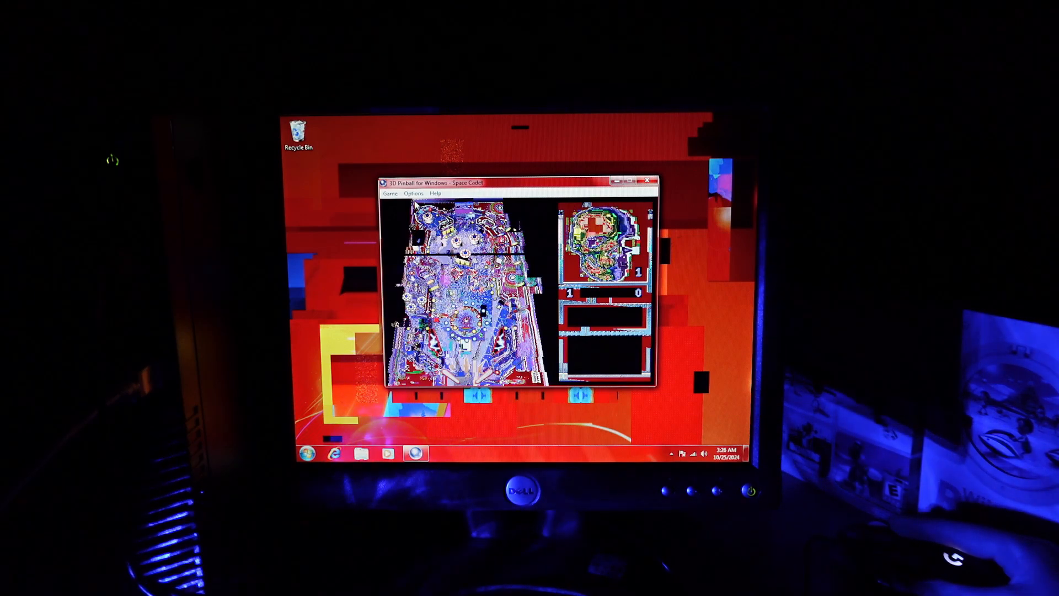
pyautogui.doubleClick(513, 181)
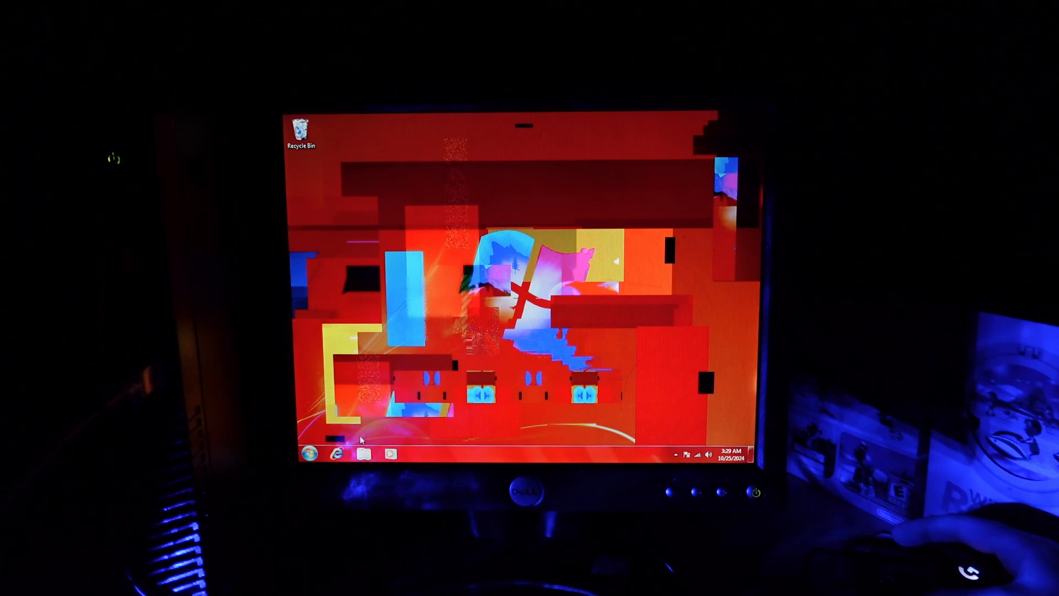
# Browse Windows Explorer Libraries through Music, Videos and Pictures to reach the message images.
pyautogui.click(363, 453)
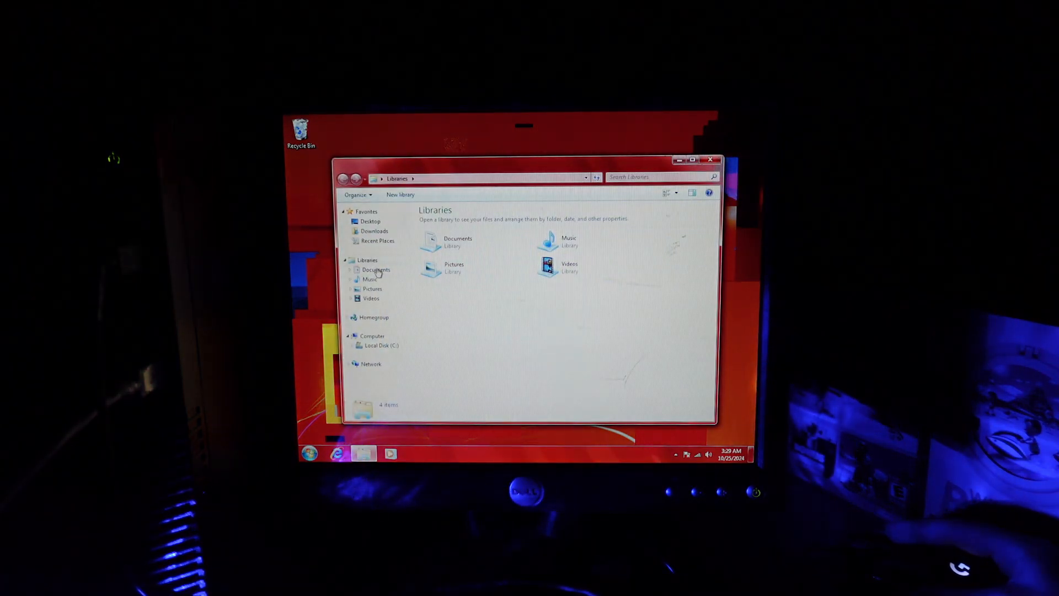
pyautogui.doubleClick(564, 241)
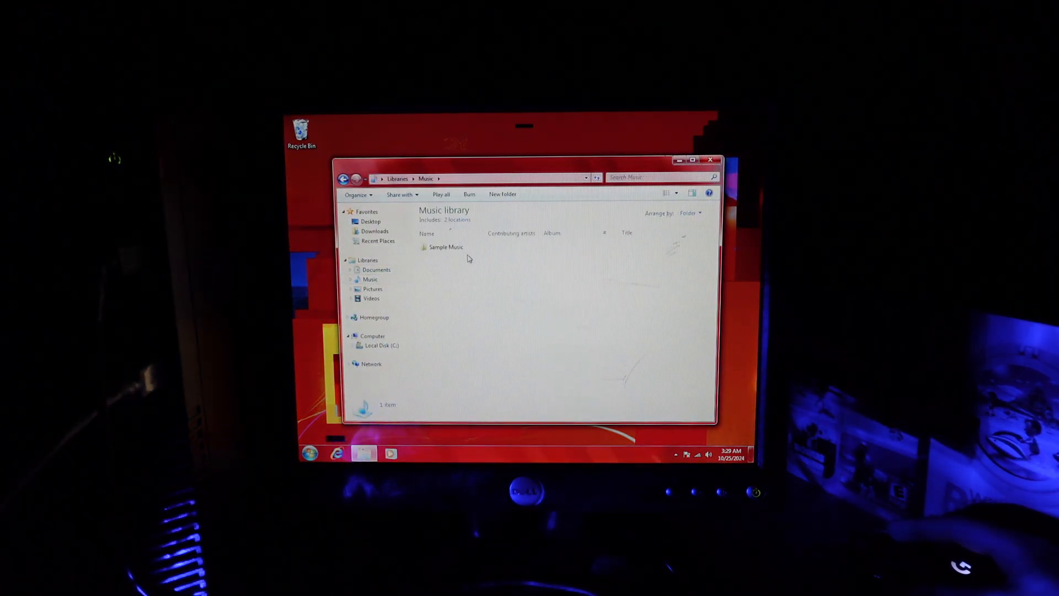
pyautogui.click(370, 298)
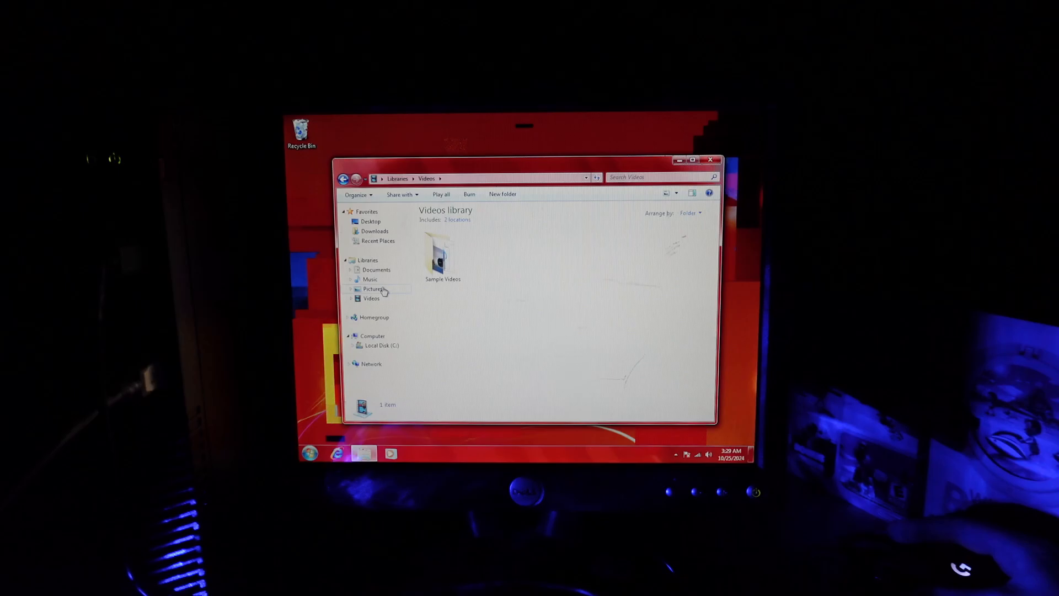
pyautogui.click(373, 288)
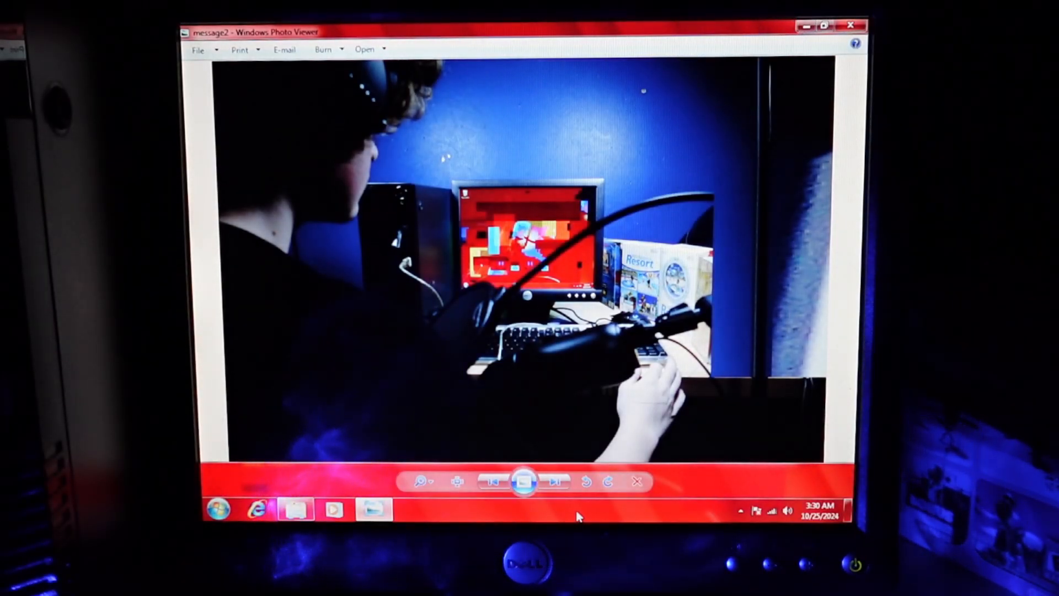
# Advance Photo Viewer from message2 to message3, the black GO OUTSIDE image.
pyautogui.click(556, 480)
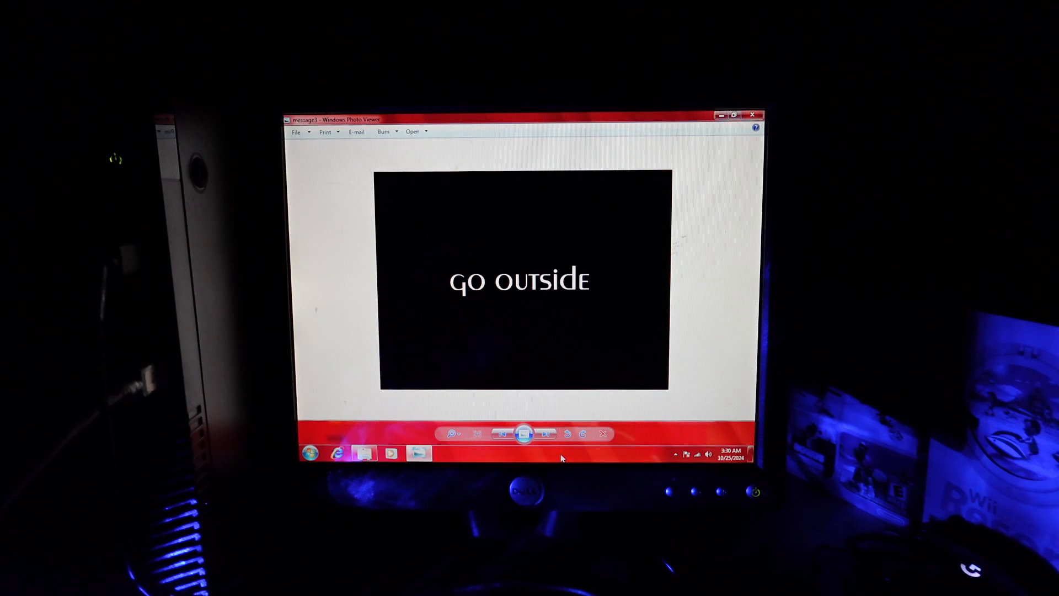